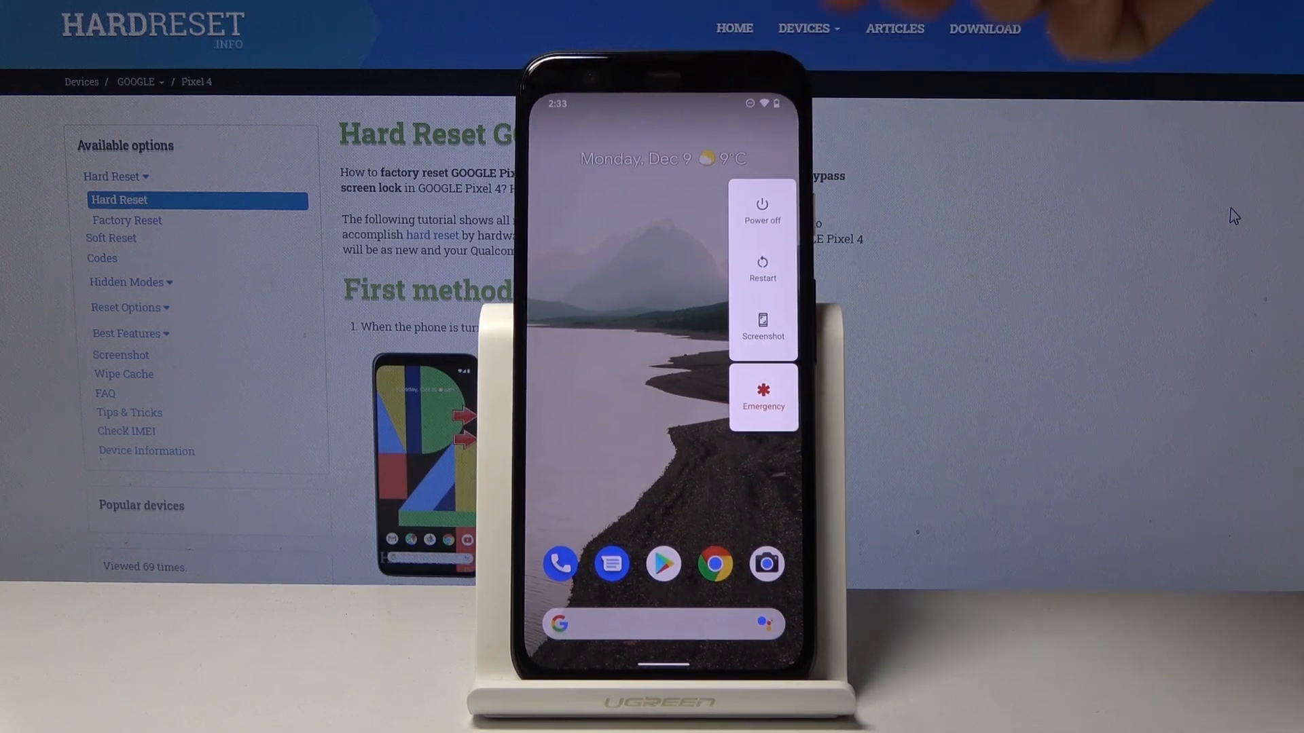
# Choose Power off from the power menu to shut the phone down
pyautogui.click(761, 209)
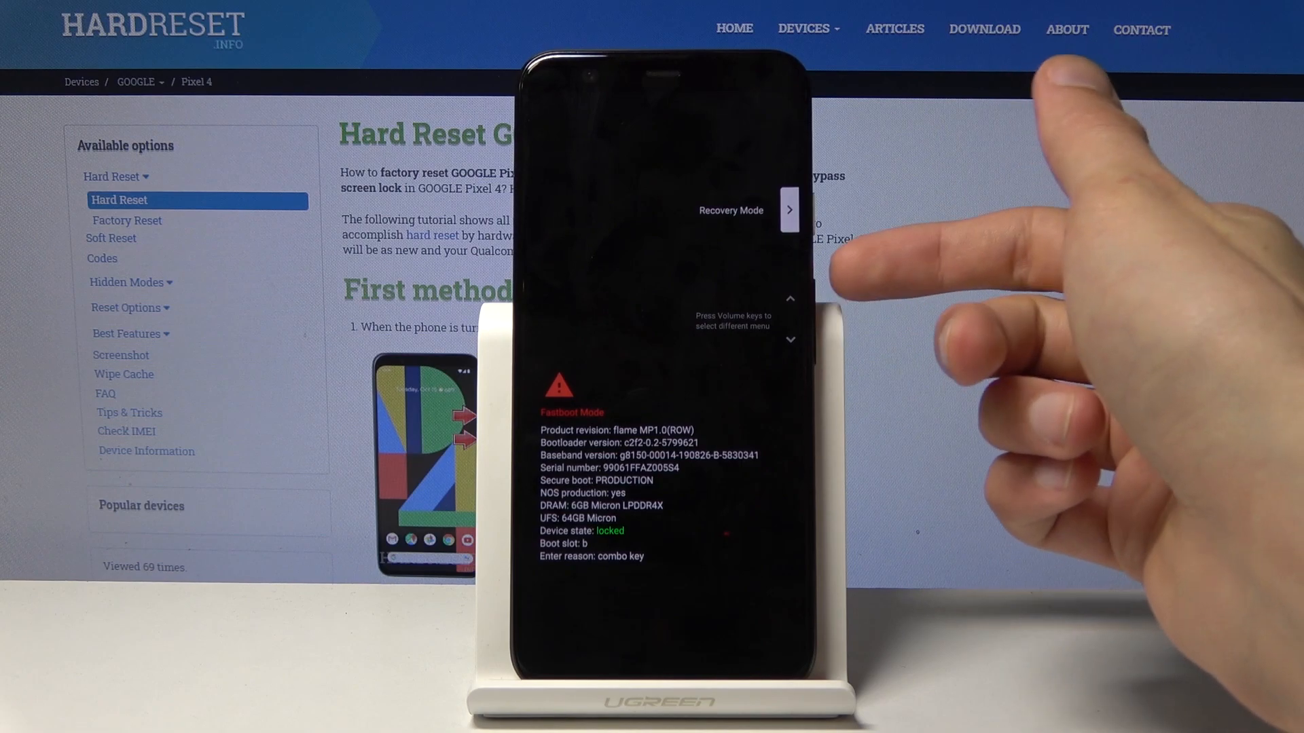
pyautogui.moveTo(1235, 216)
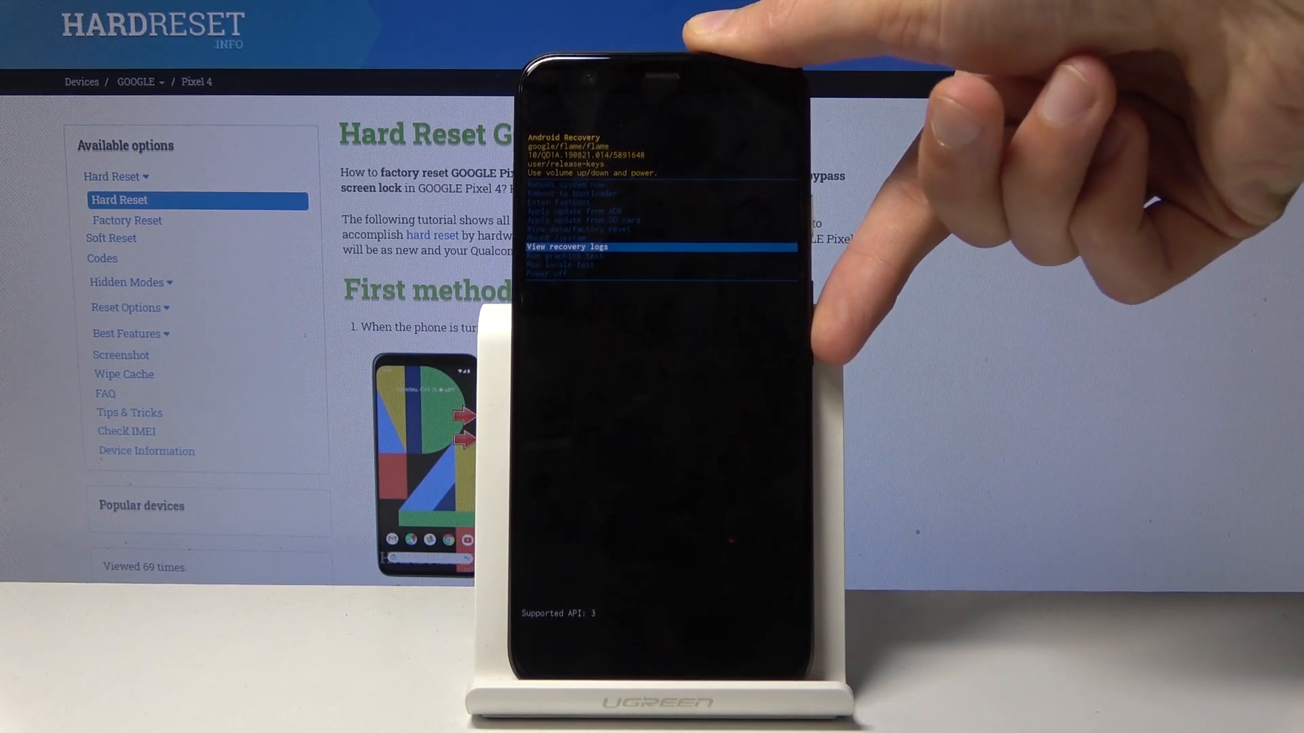
# Move the recovery menu selection down to Run locale test with Volume Down
pyautogui.press('volumedown')
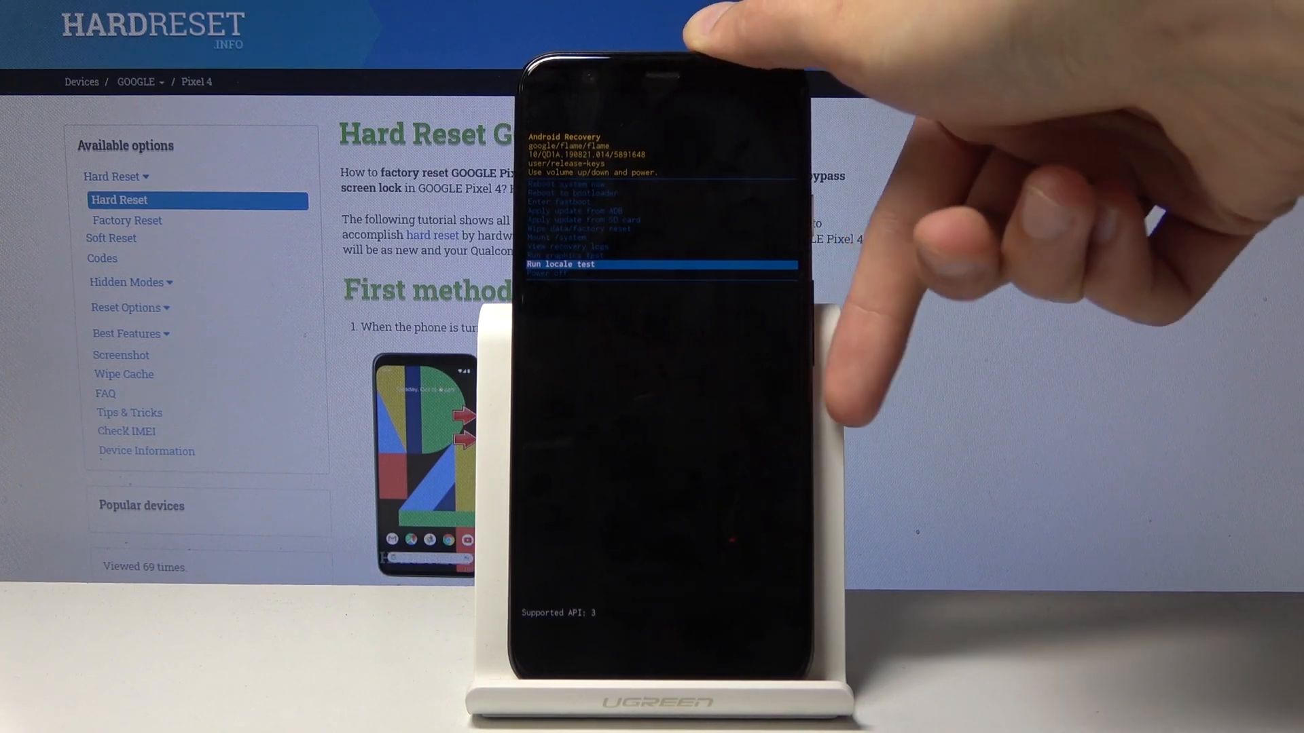